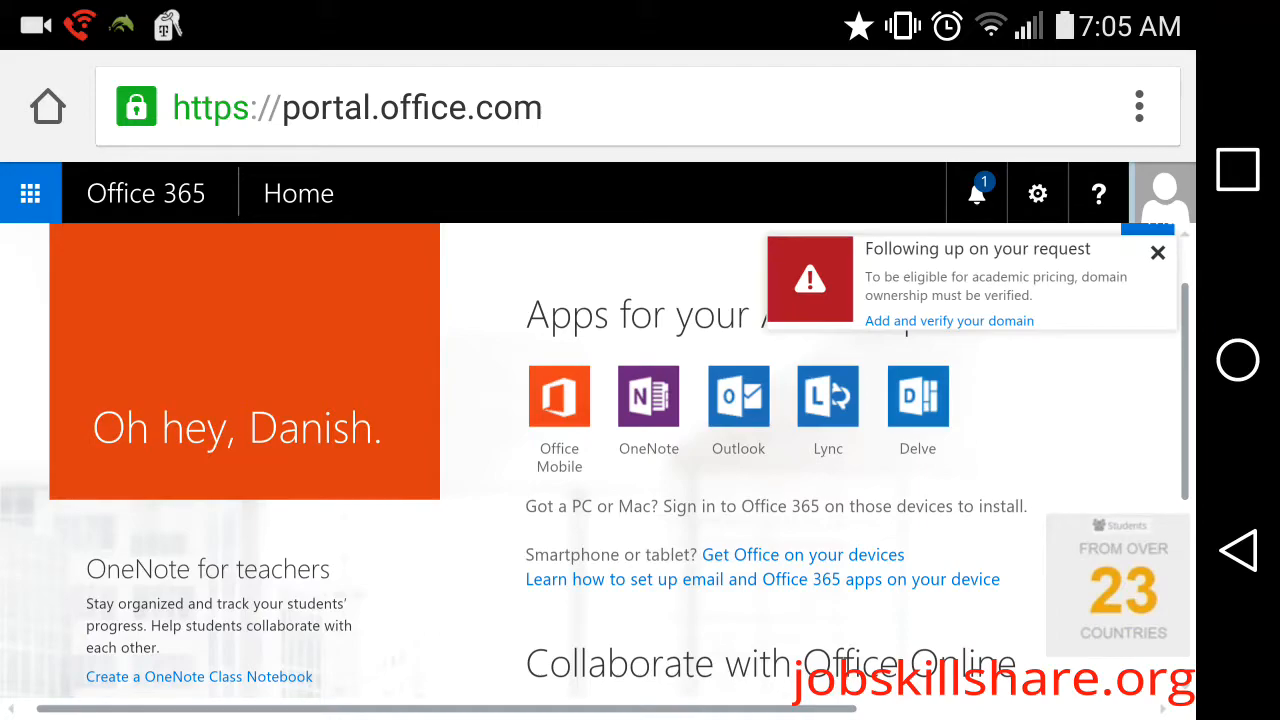
Launch Outlook Mail from the Office Online tiles on the Office 365 portal
scroll("down", 3)
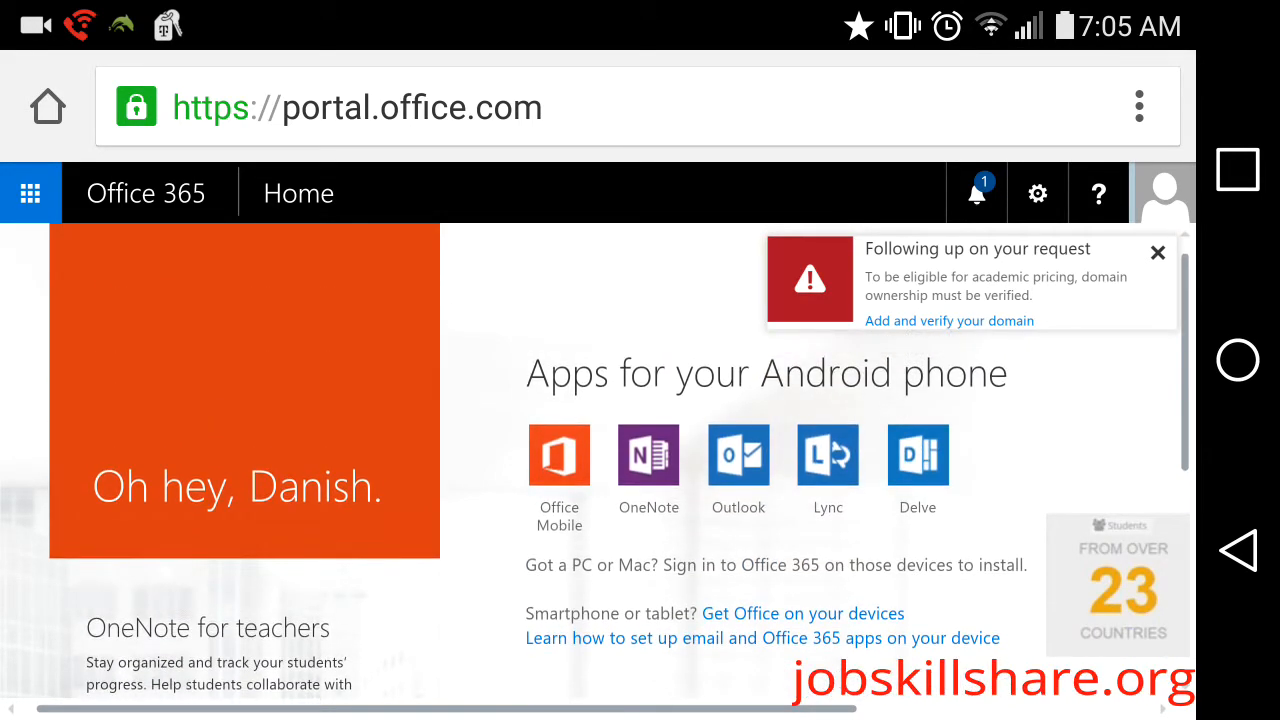
scroll("down", 3)
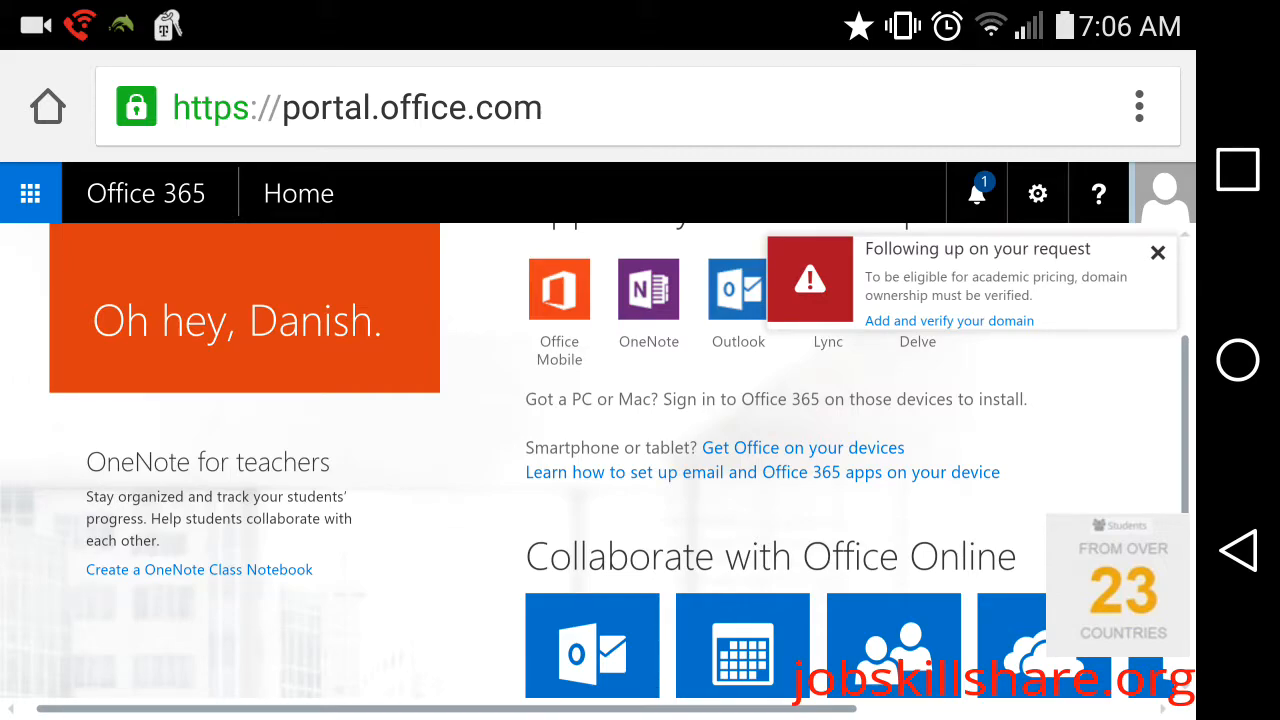
scroll("down", 3)
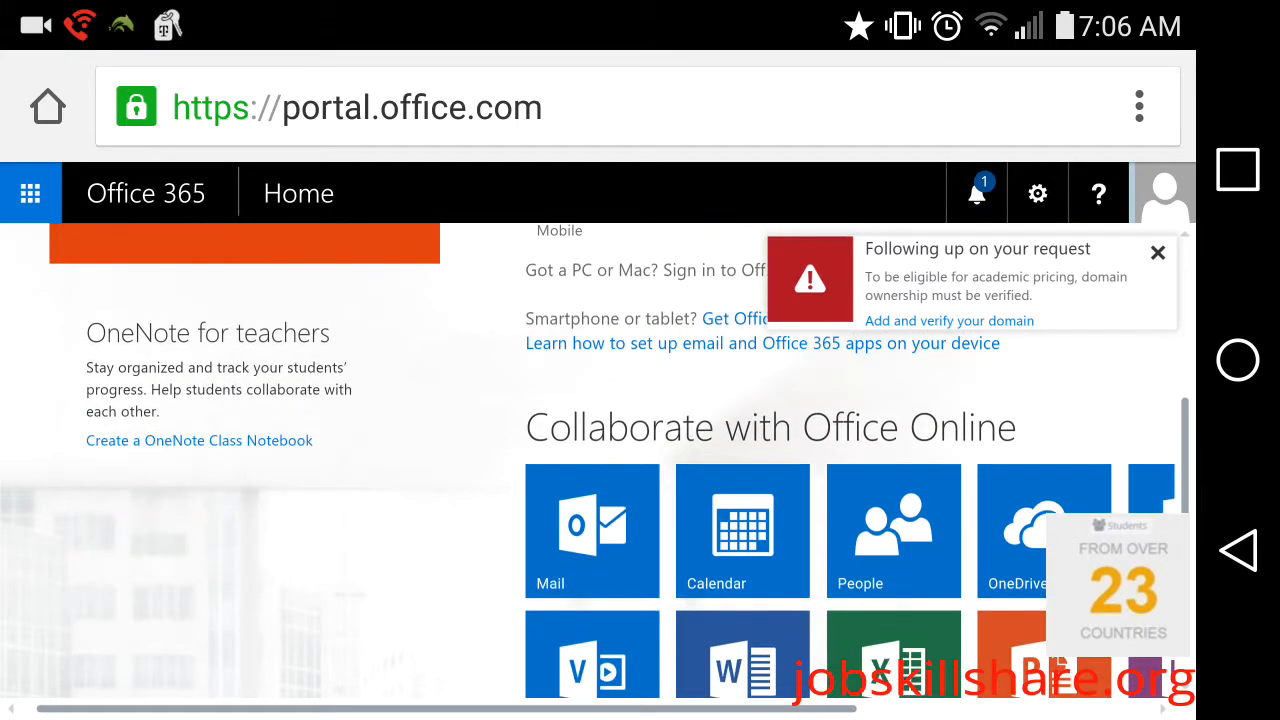
scroll("down", 3)
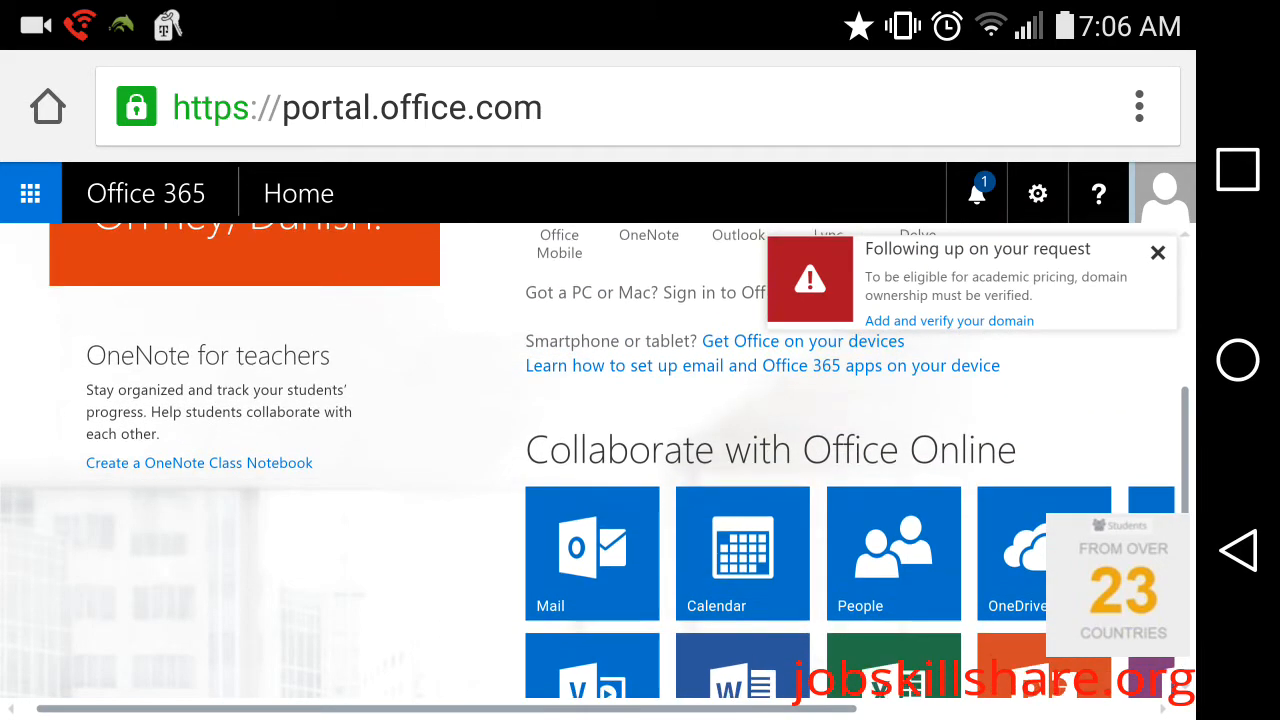
scroll("right", 3)
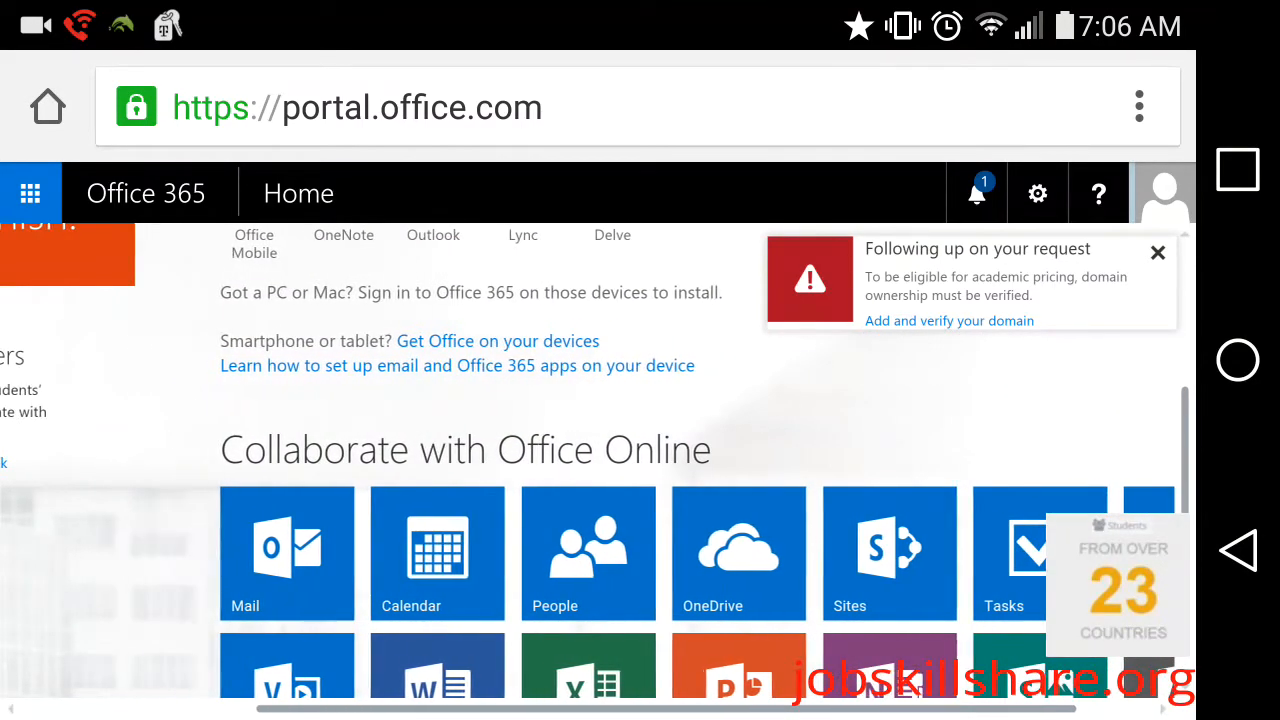
scroll("left", 3)
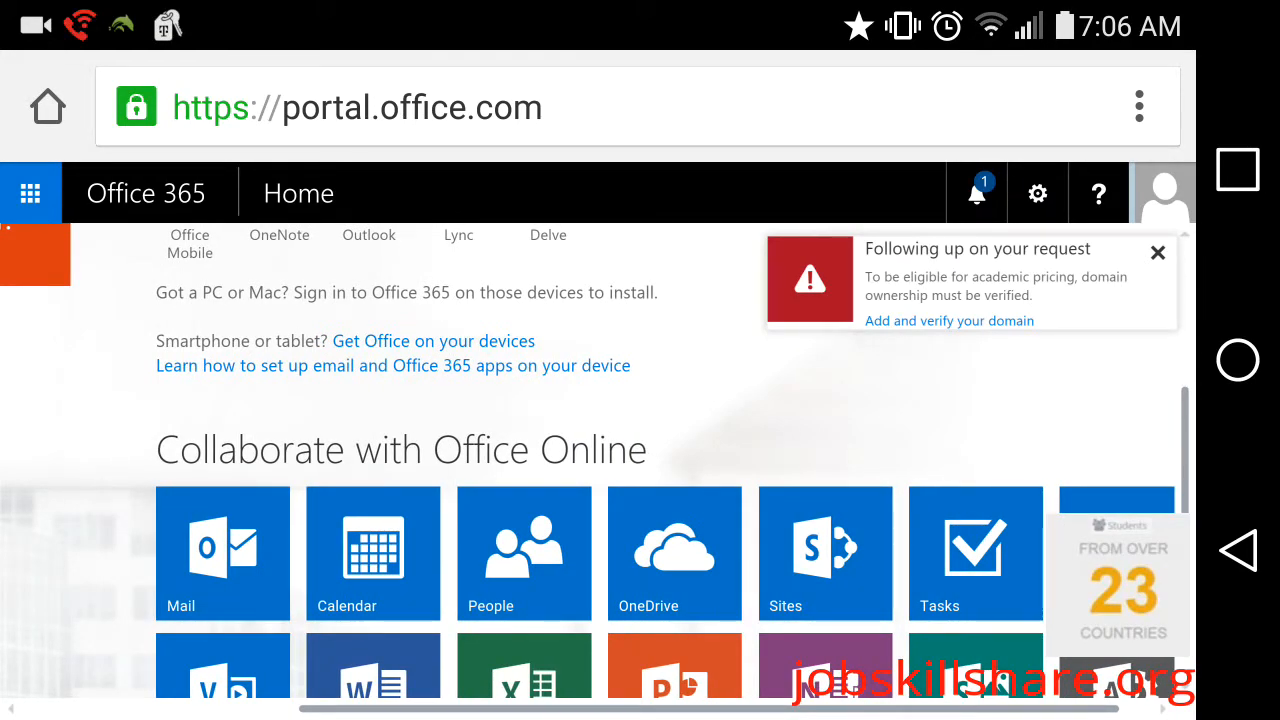
scroll("down", 3)
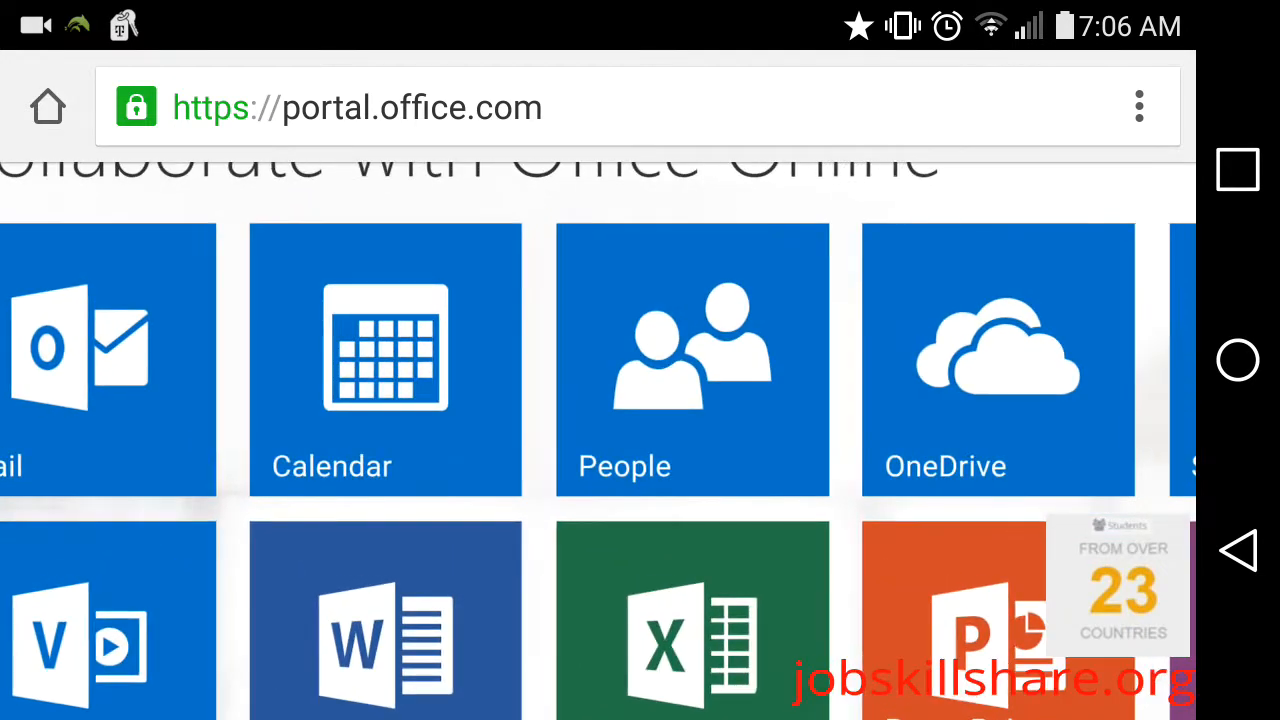
scroll("left", 3)
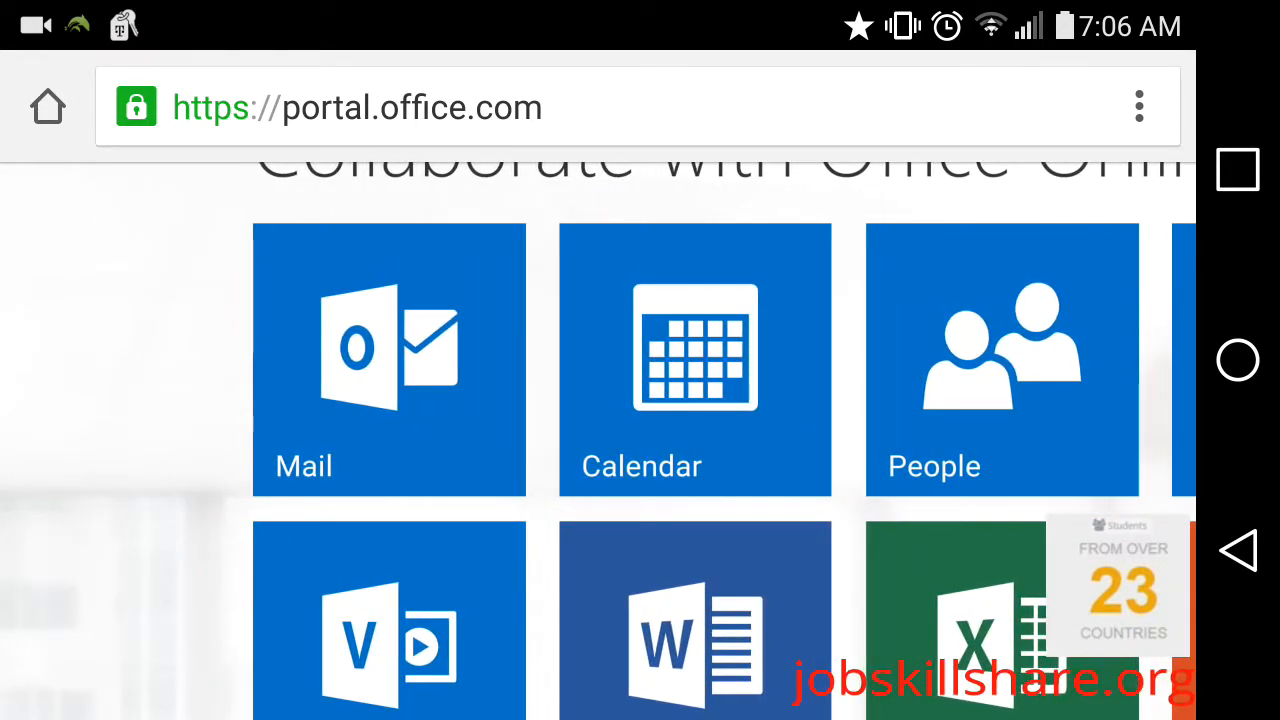
left_click(388, 360)
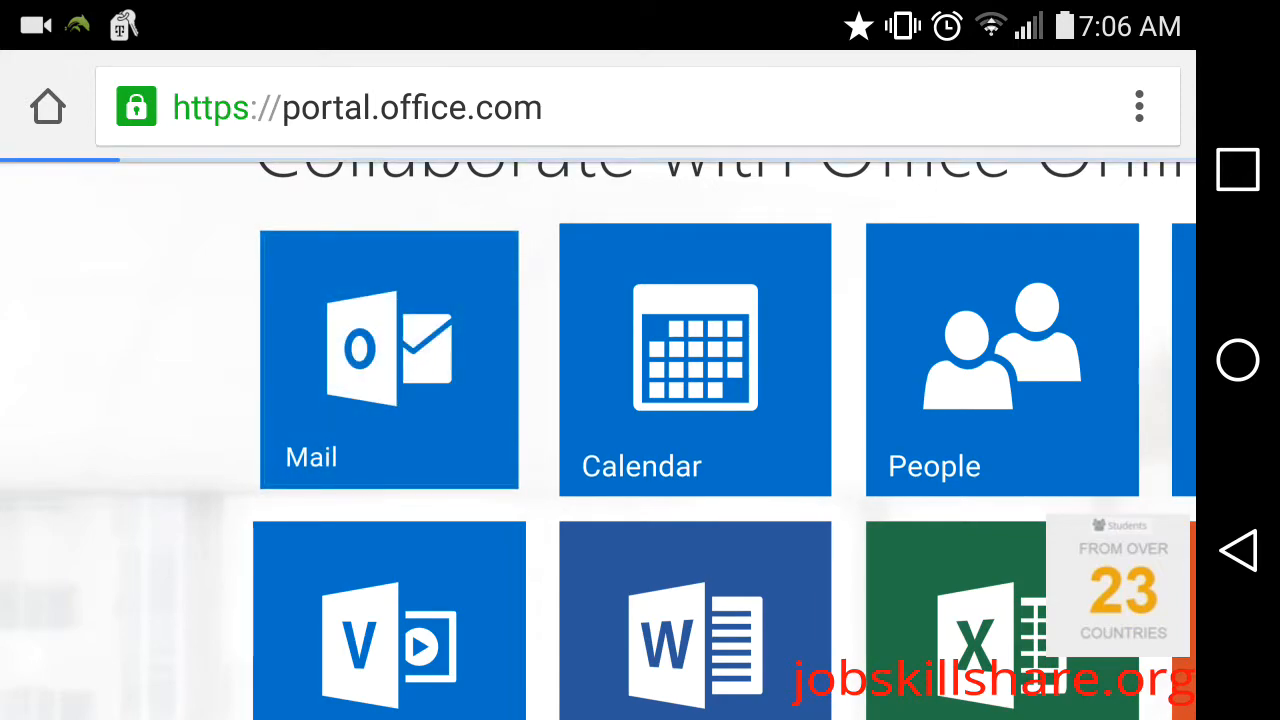
left_click(388, 360)
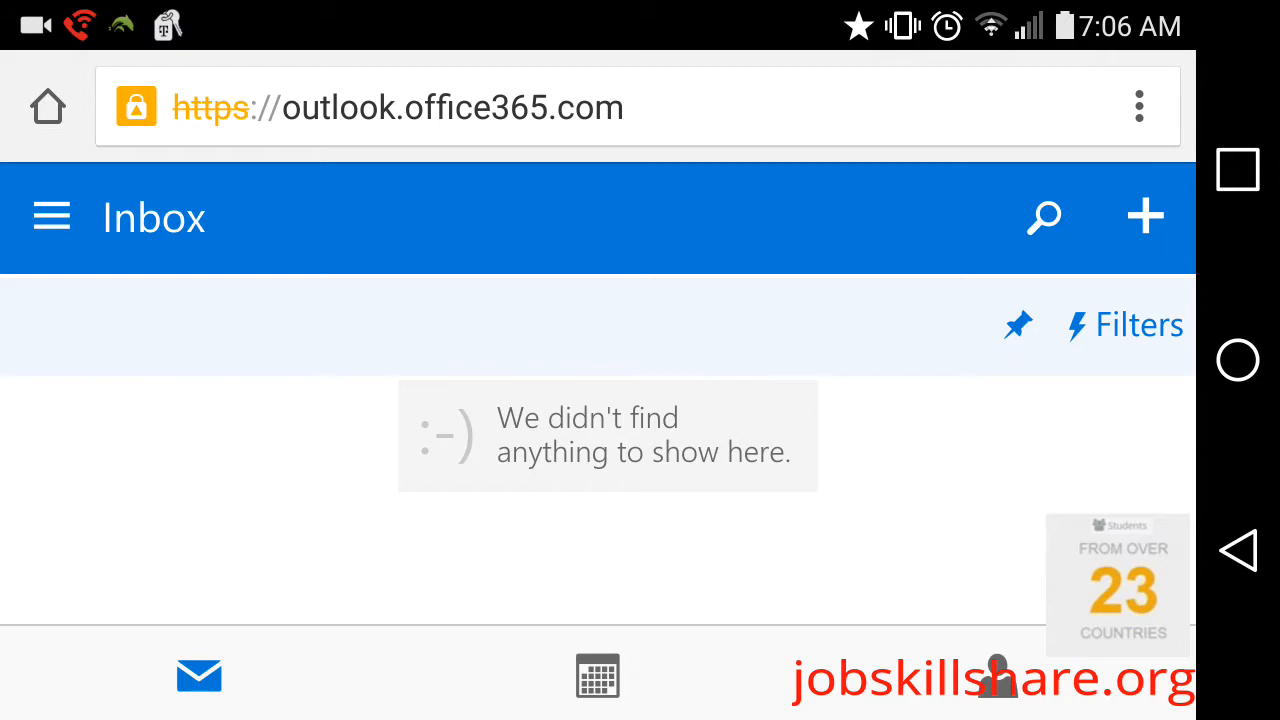
Show the folder pane with Favorites, Inbox, Sent Items and Drafts, and scroll through it
left_click(52, 216)
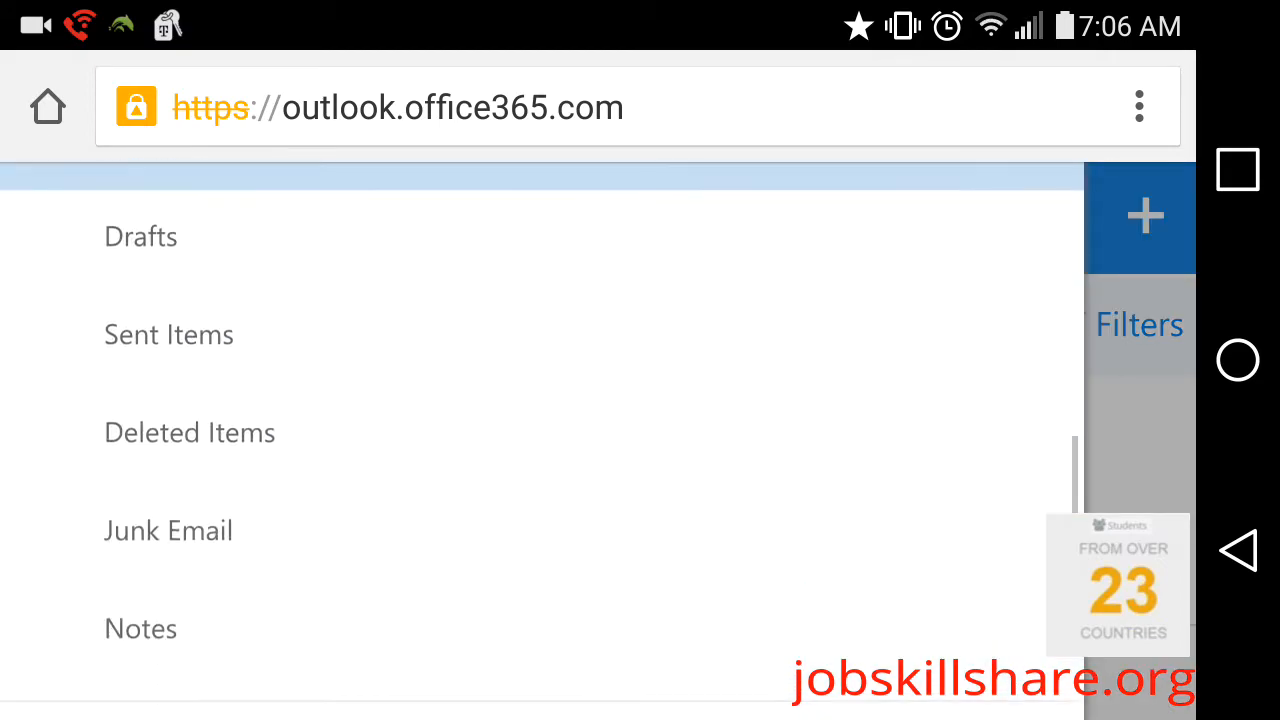
scroll("down", 3)
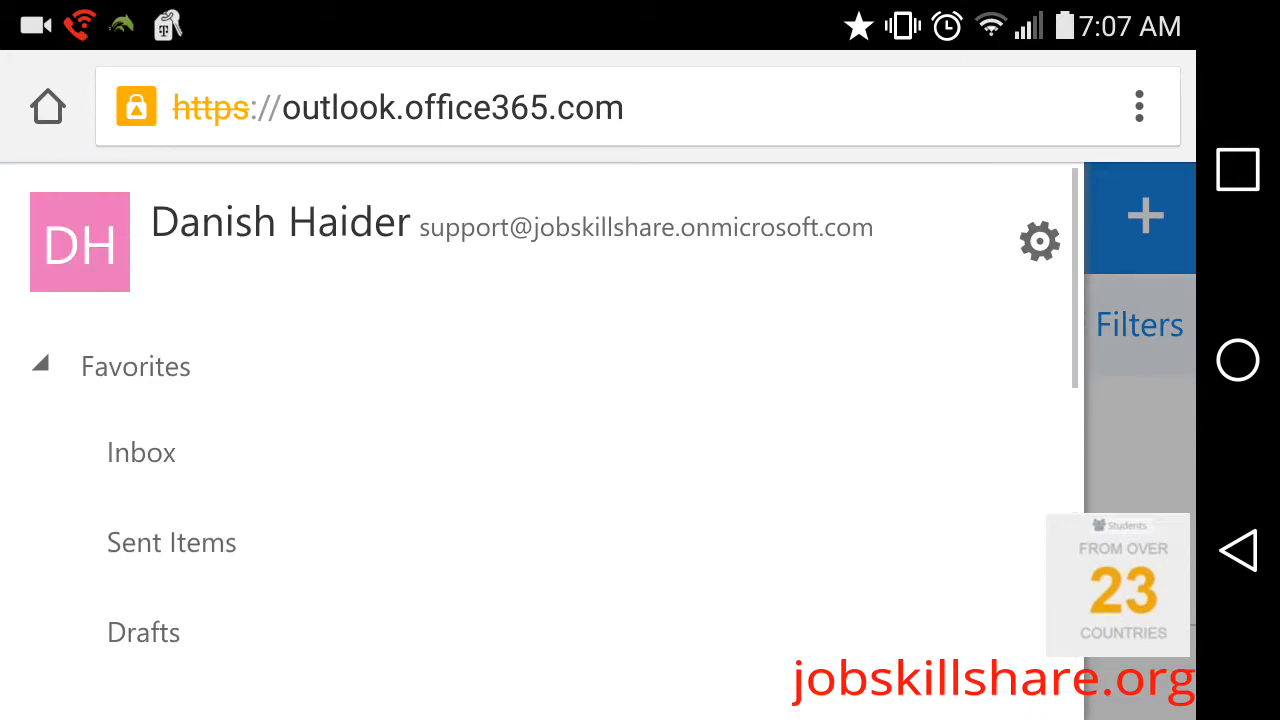
scroll("down", 3)
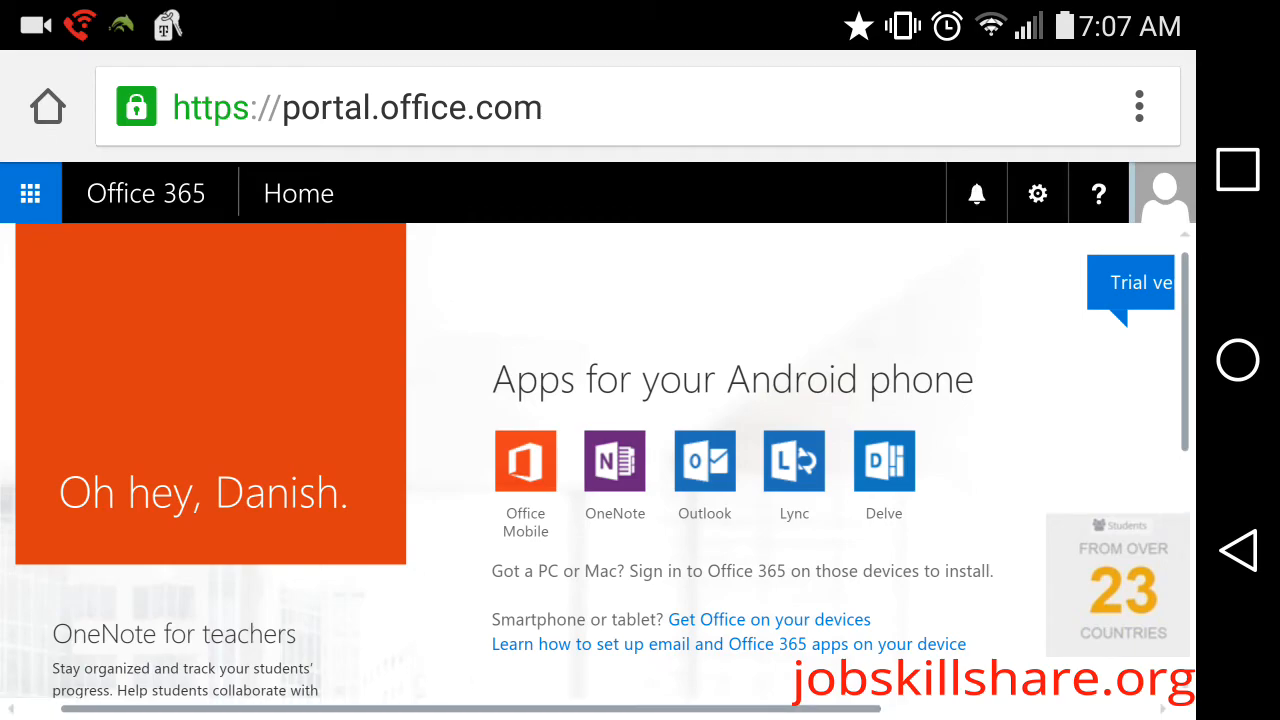
scroll("down", 3)
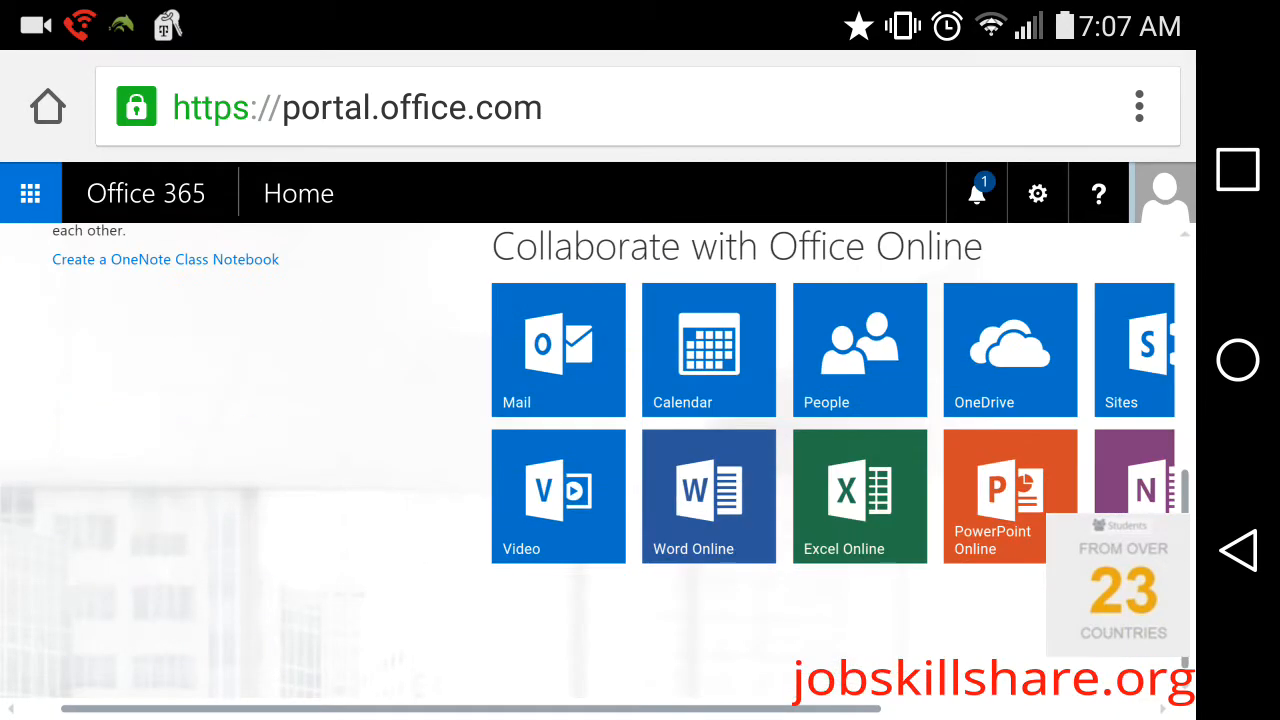
scroll("right", 3)
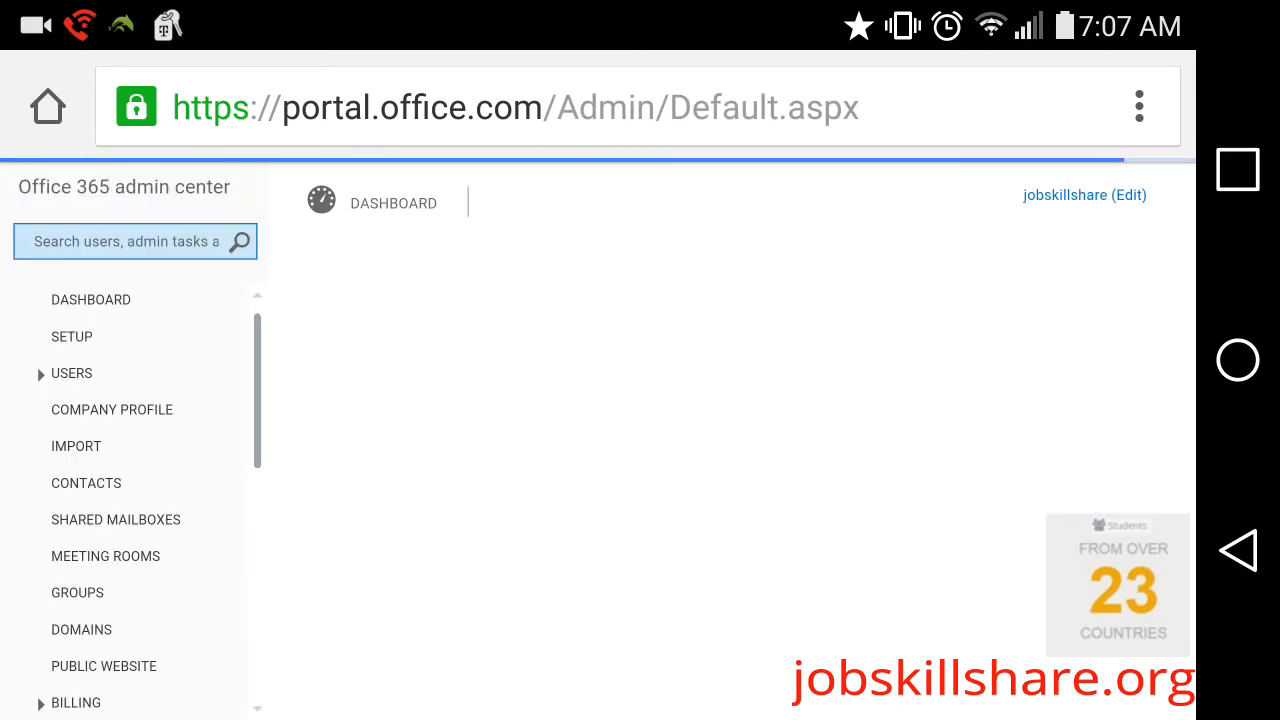
Go to the Office 365 admin center dashboard and review its overview
left_click(92, 300)
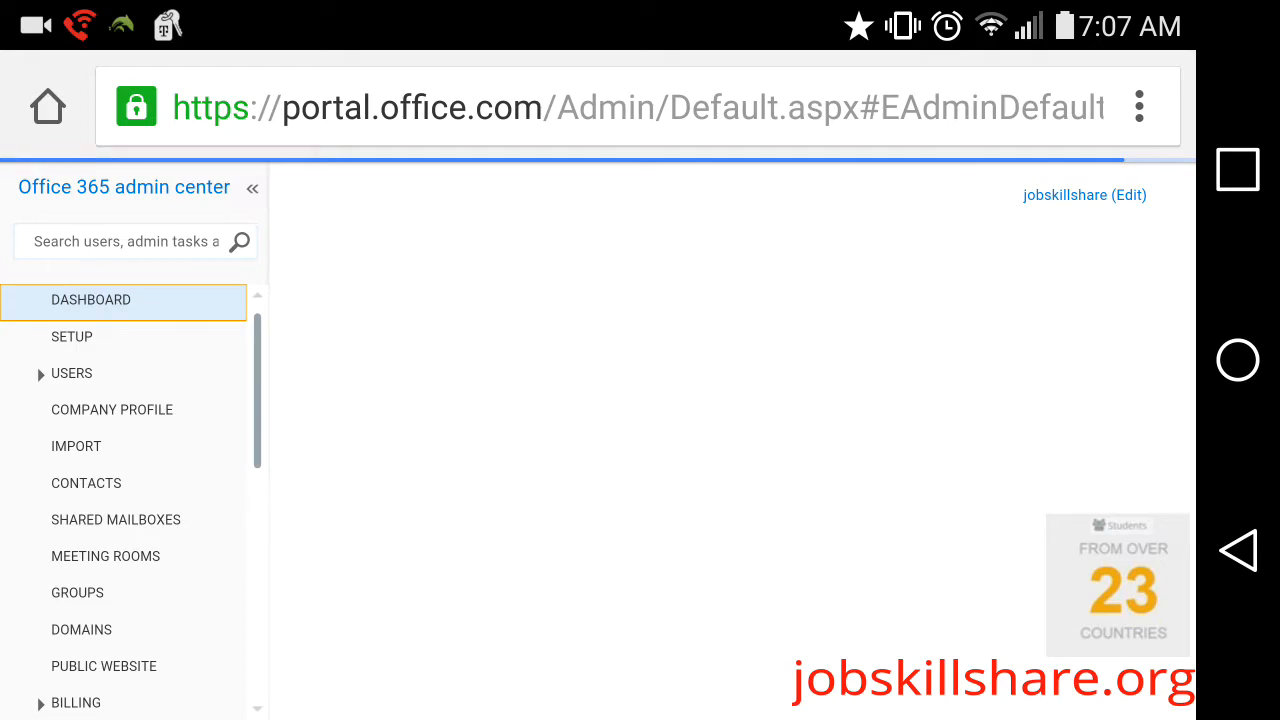
left_click(92, 300)
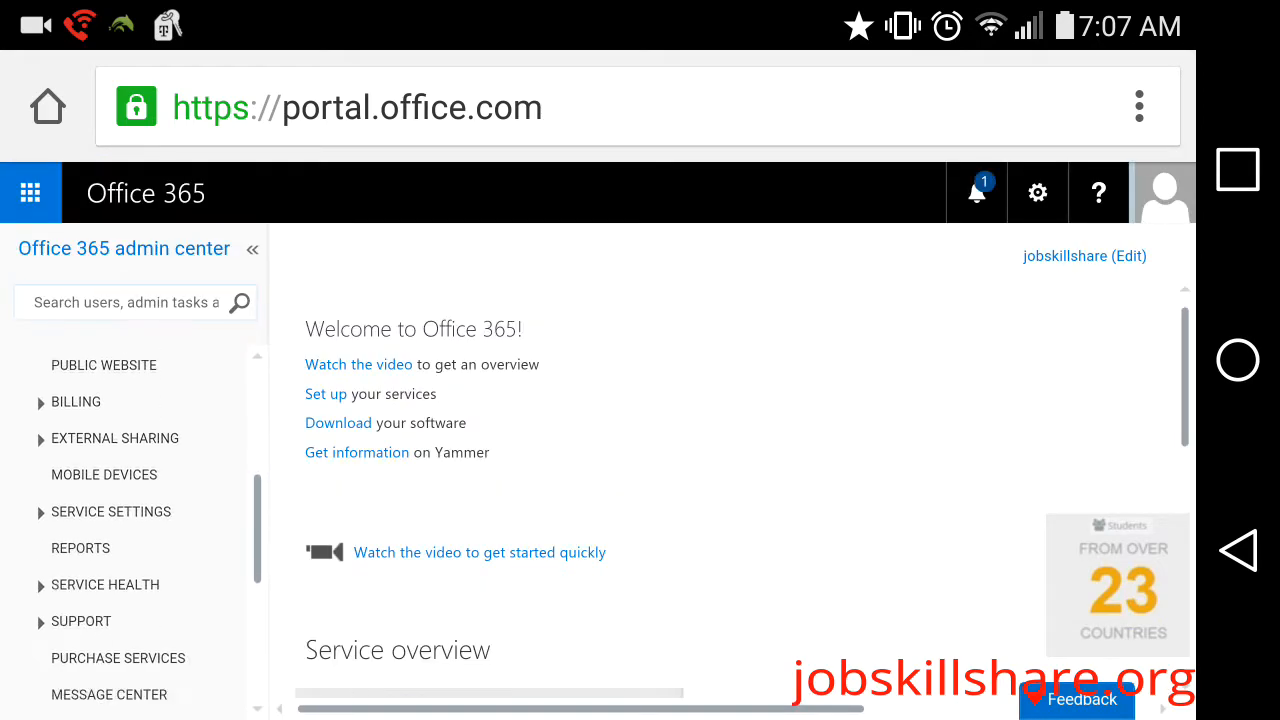
scroll("down", 3)
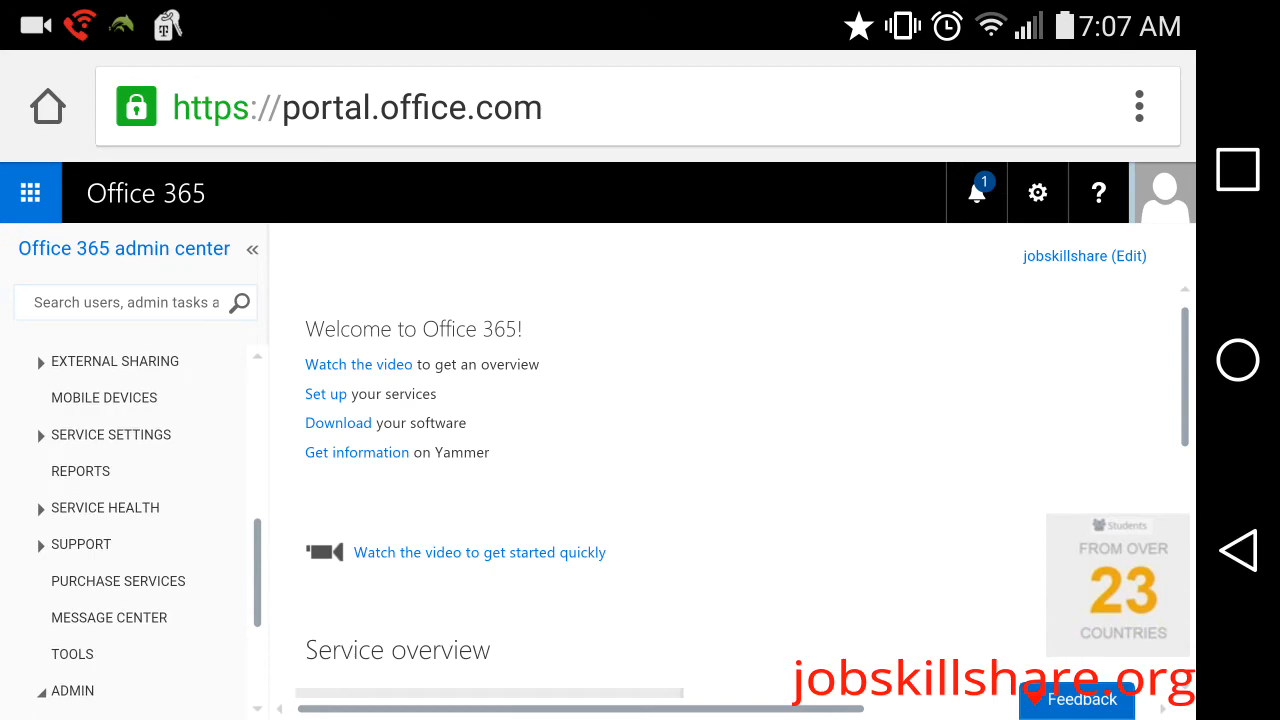
Under Service Settings, show the Updates page with Standard and First release options for the entire organization
left_click(112, 434)
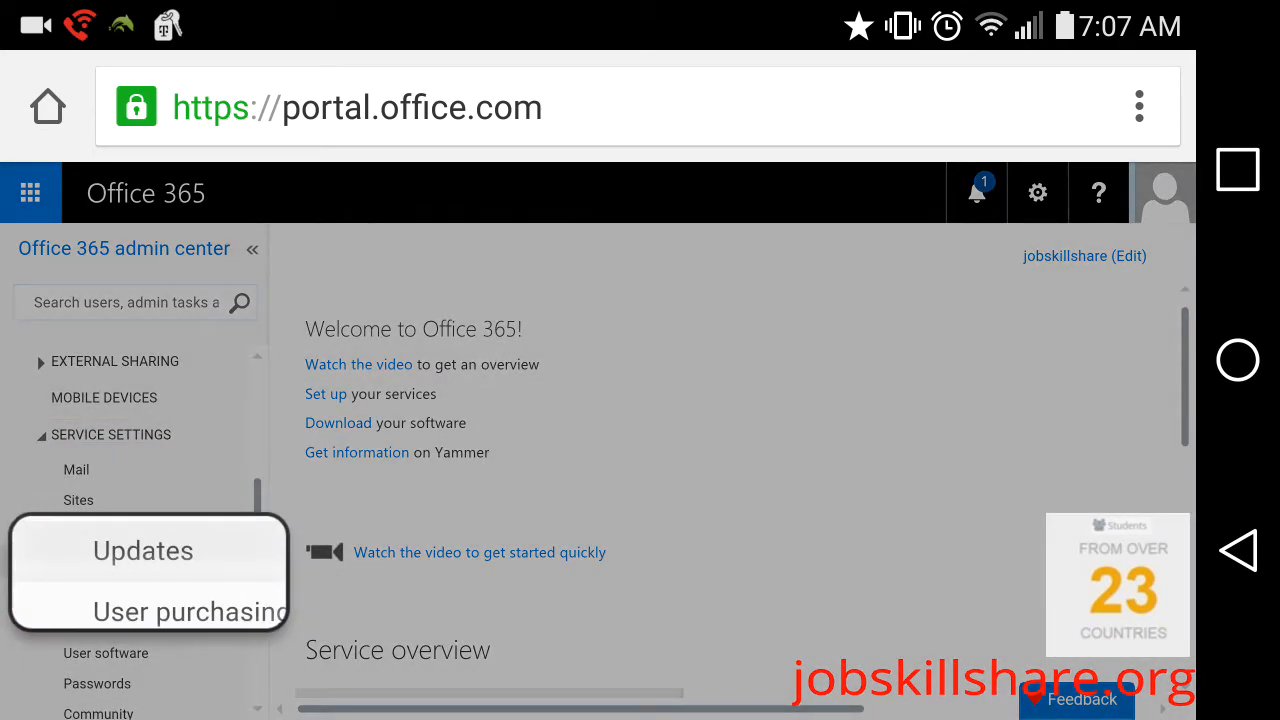
left_click(142, 550)
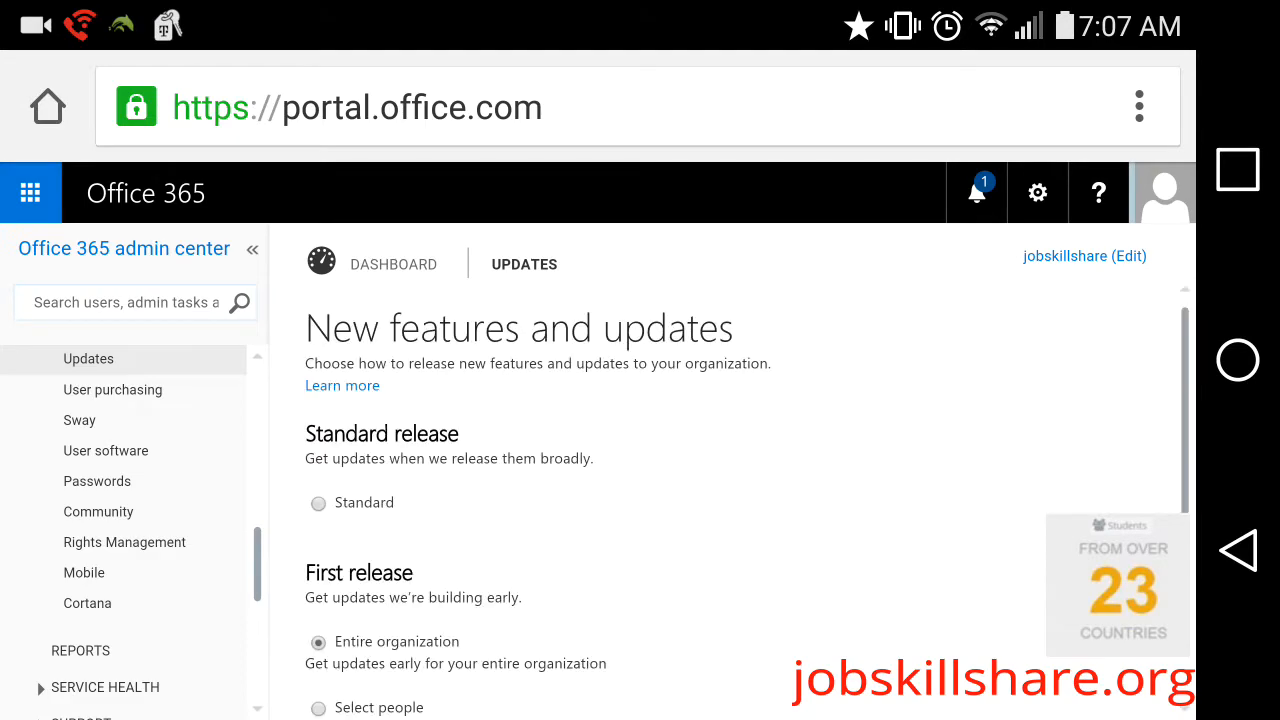
scroll("down", 3)
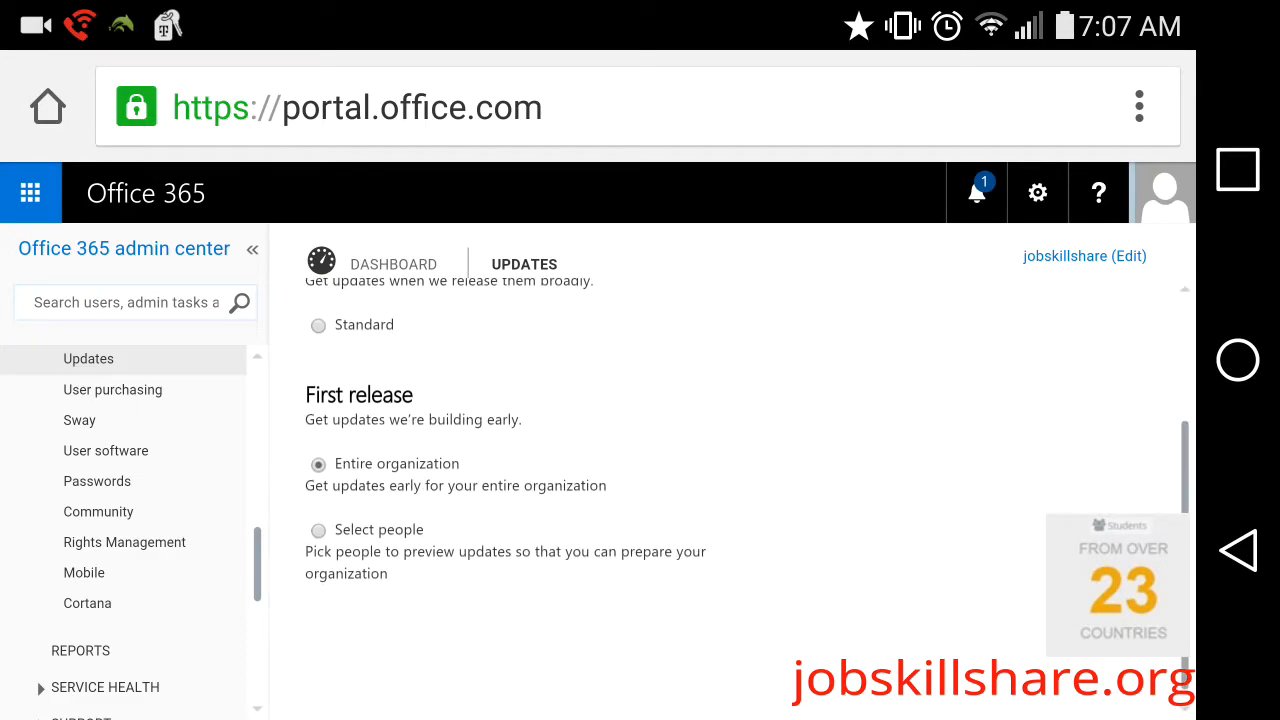